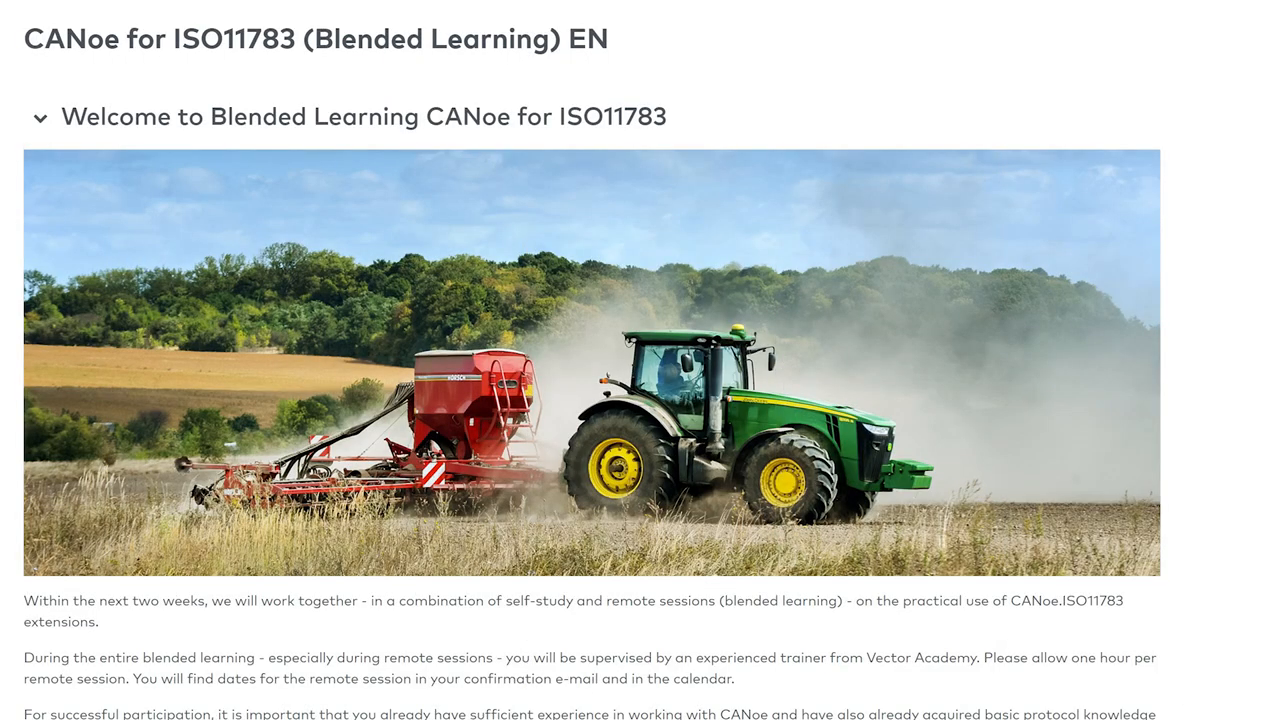
- Select the CANdb++ Editor lesson to view Step 1, creating a new database from a template
scroll("down", 3)
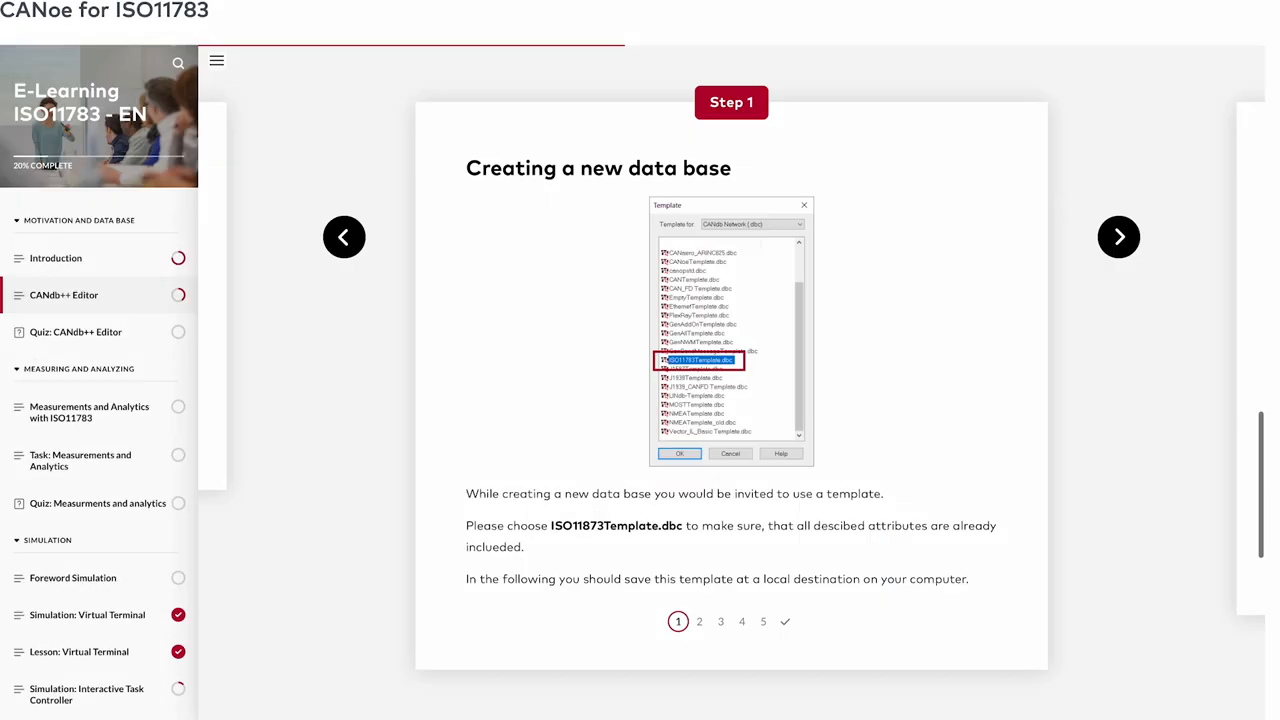
left_click(1119, 237)
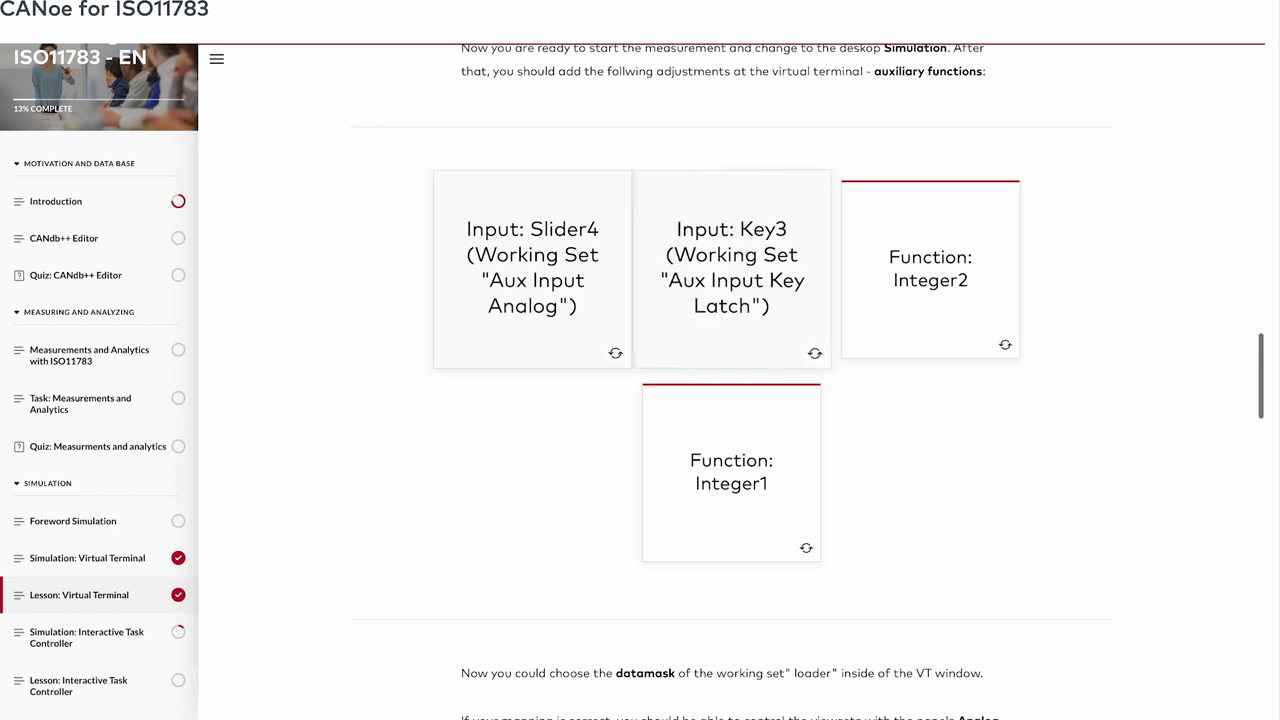
- Scroll past the auxiliary function cards to the passive Virtual Terminal and GNSS monitor steps
scroll("down", 3)
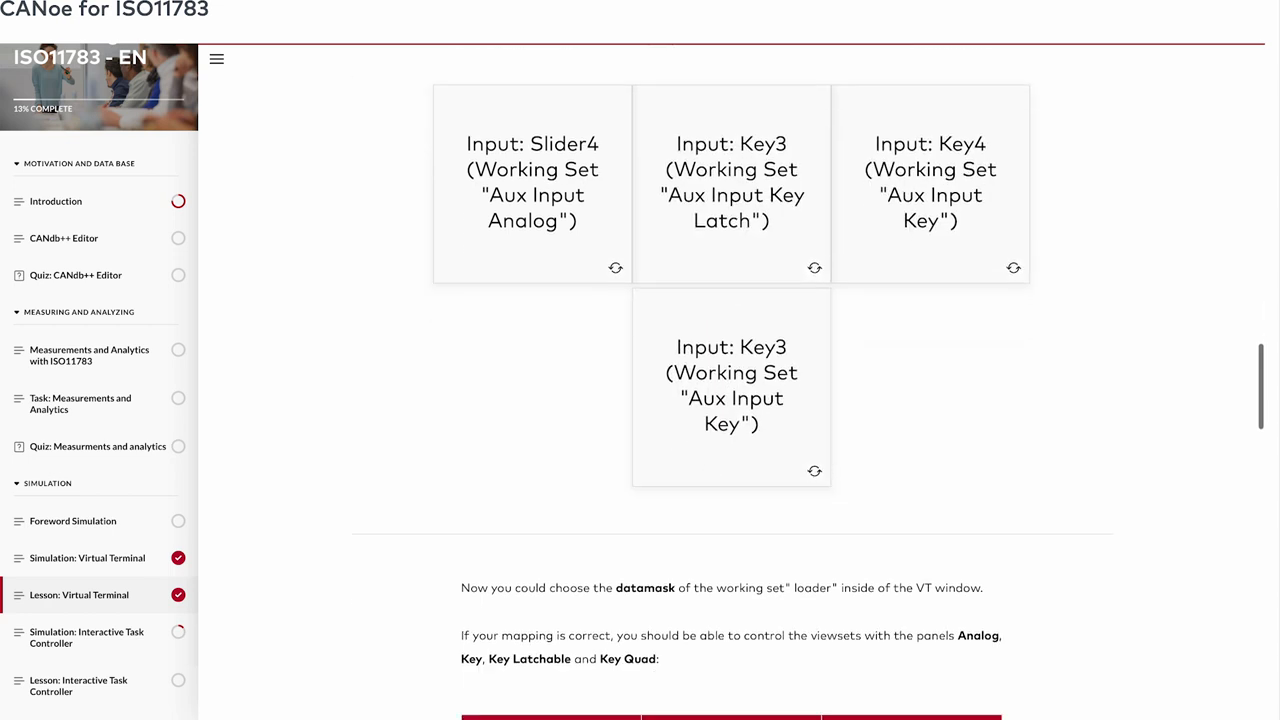
scroll("down", 3)
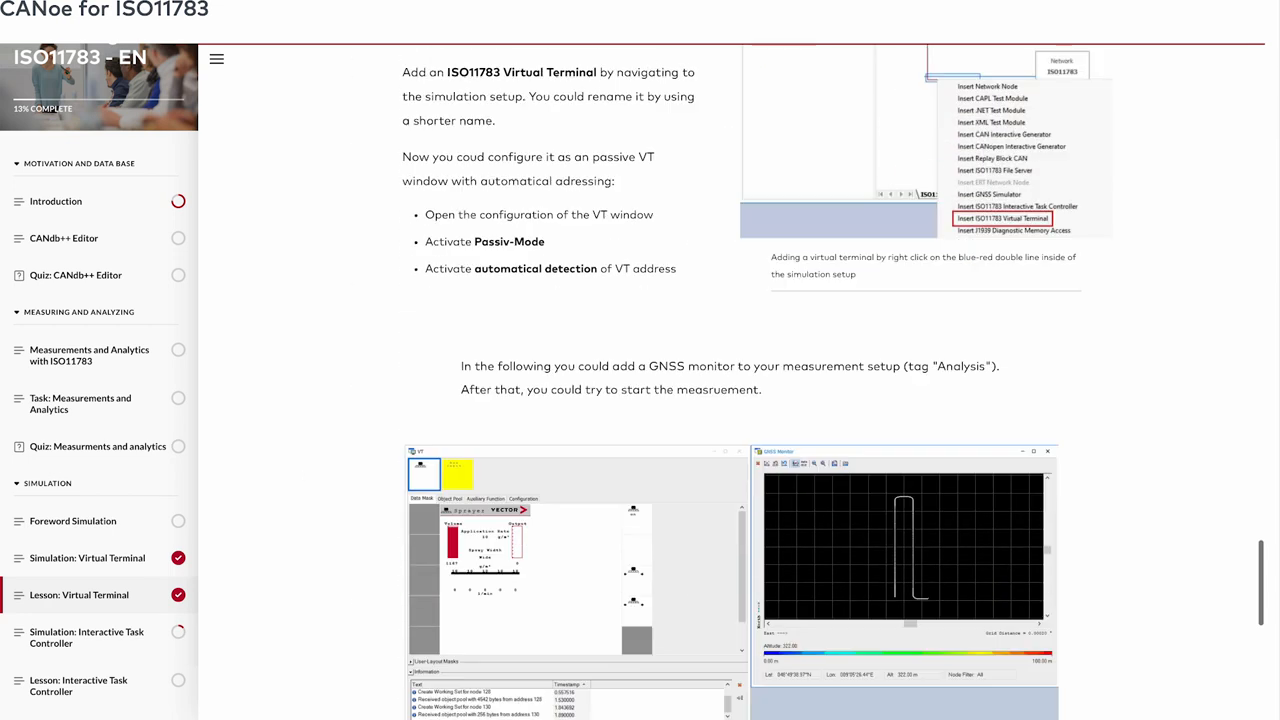